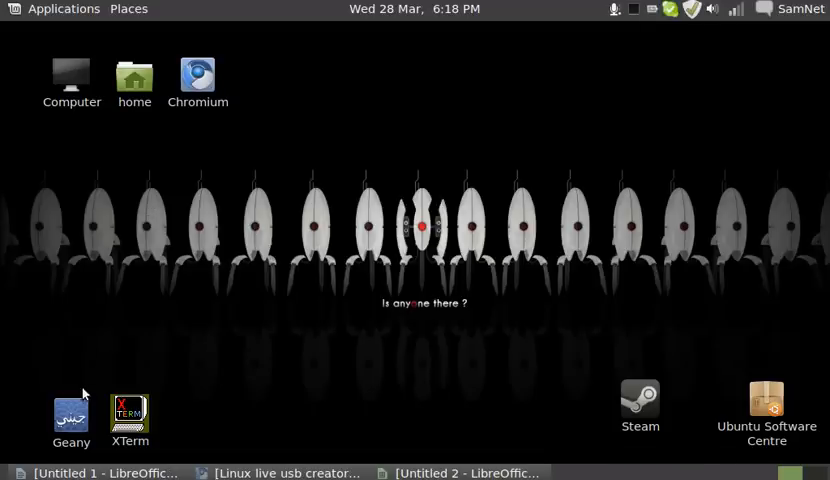
mouse_move(568, 348)
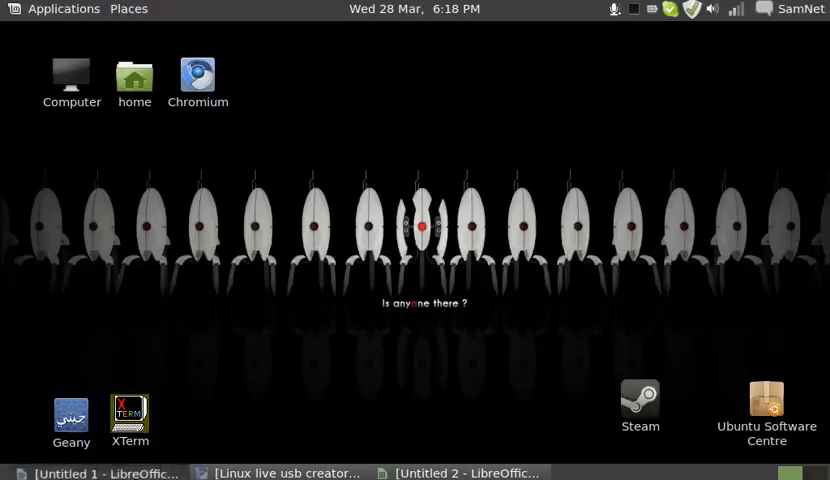
- Launch GNOME MPlayer from the Sound & Video menu and close it again
click(450, 472)
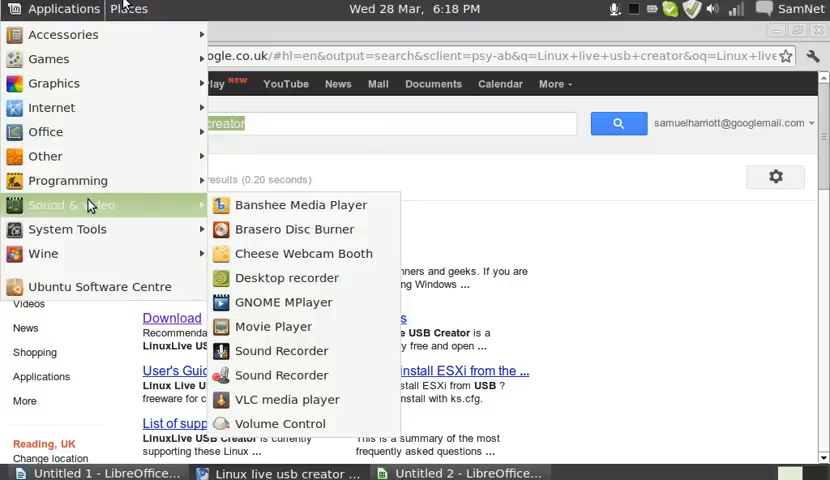
mouse_move(288, 278)
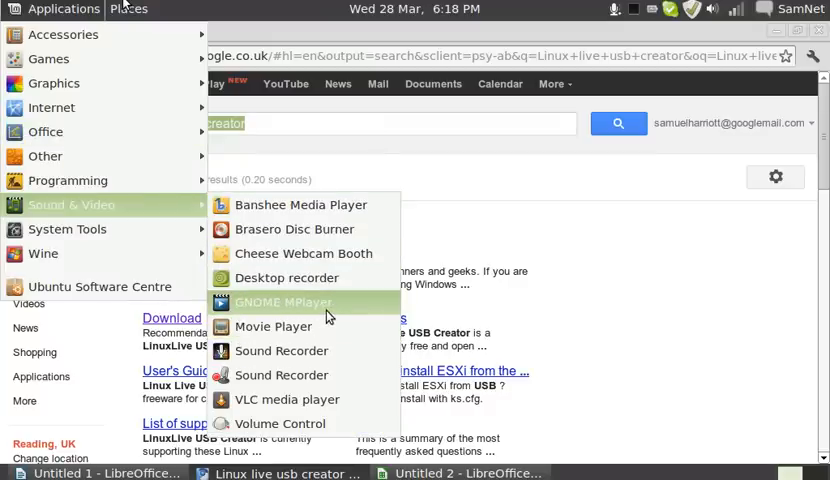
click(284, 302)
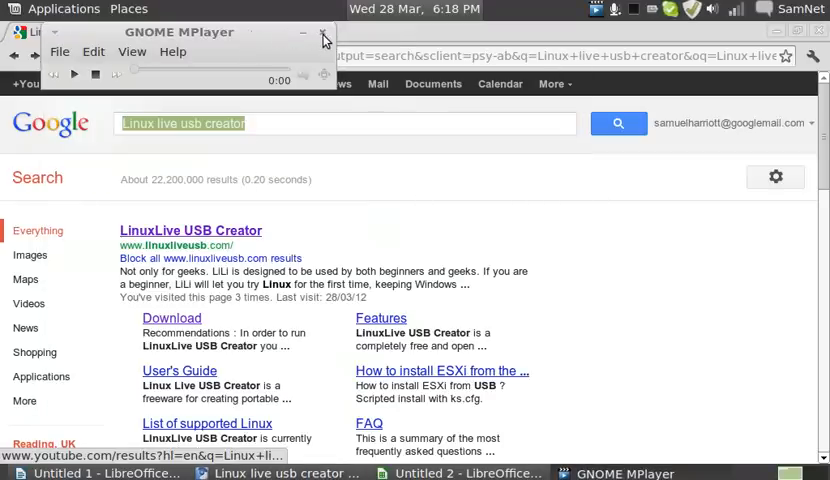
click(322, 32)
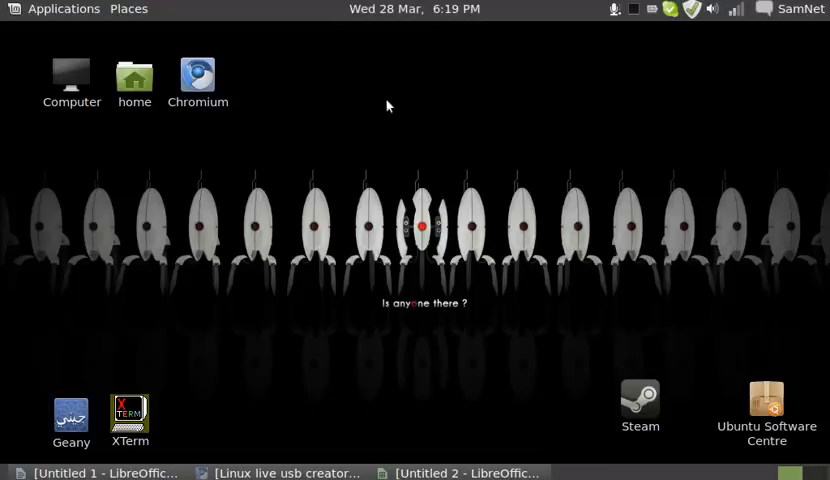
mouse_move(492, 252)
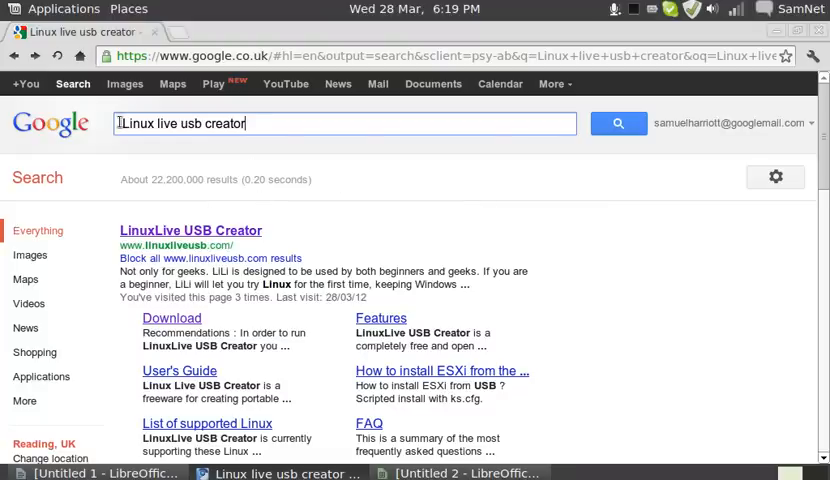
mouse_move(232, 234)
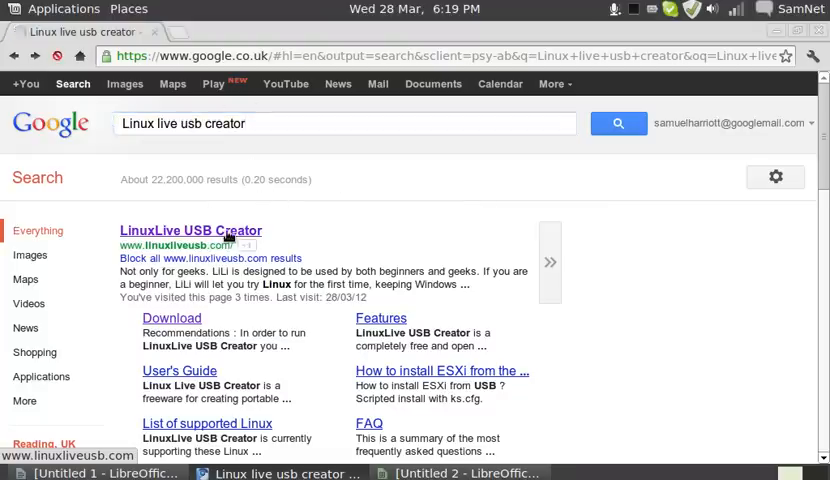
- Visit the LinuxLive USB Creator site and reach its LiLi 2.8.11 download page
click(188, 230)
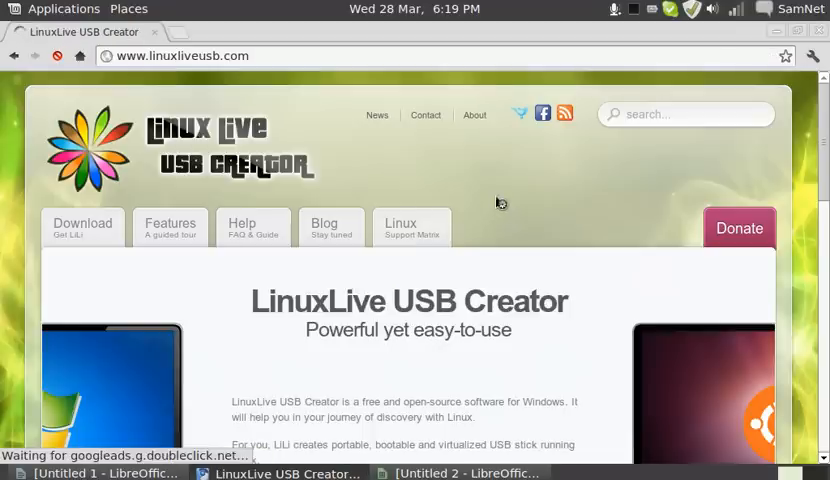
scroll(down, 3)
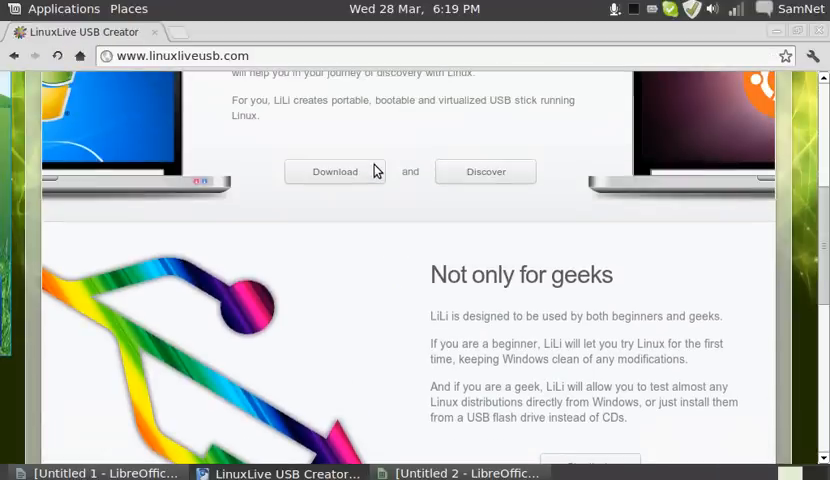
click(334, 172)
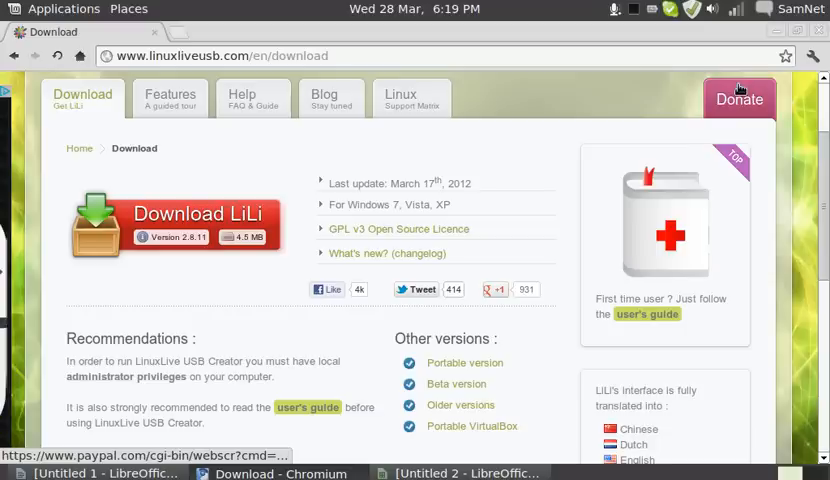
mouse_move(576, 104)
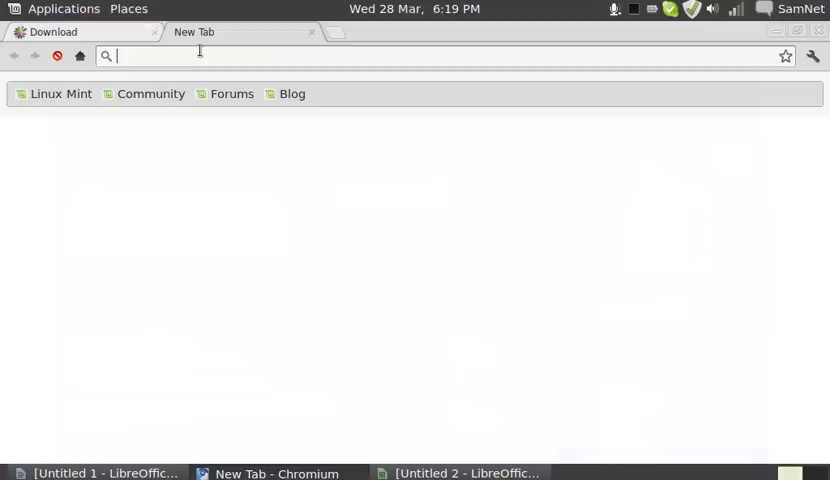
- Go to linuxmint.com and view the Linux Mint 12 DVD download links
text(linux mi)
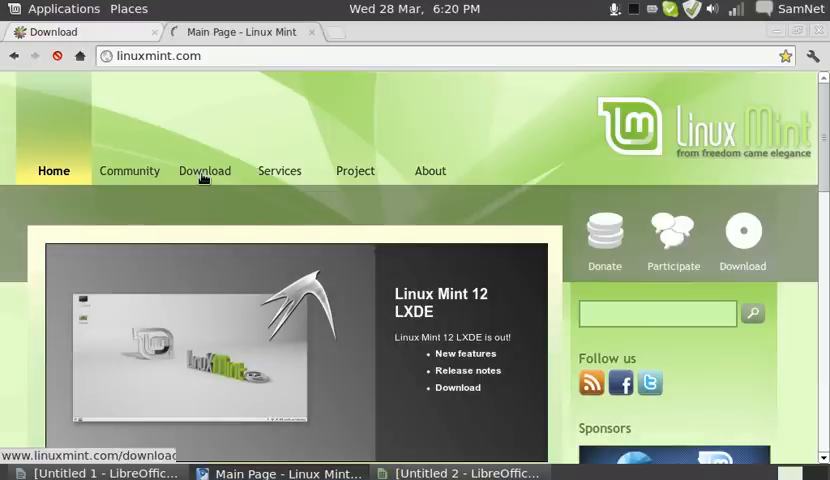
click(204, 170)
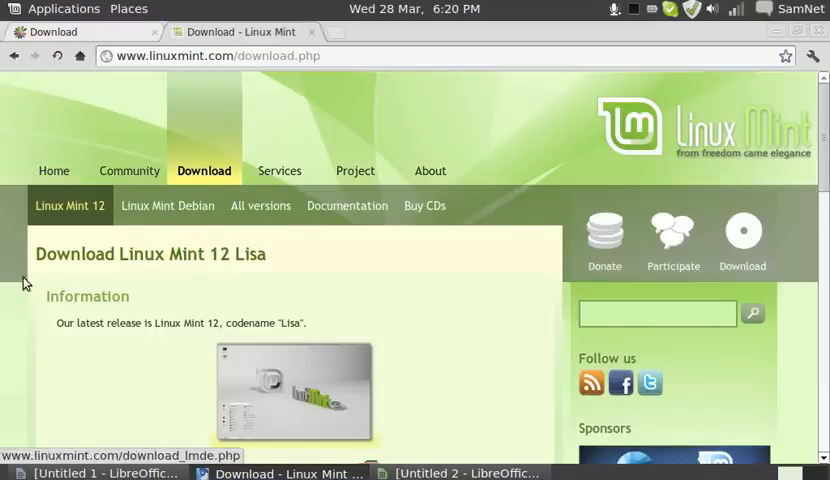
scroll(down, 3)
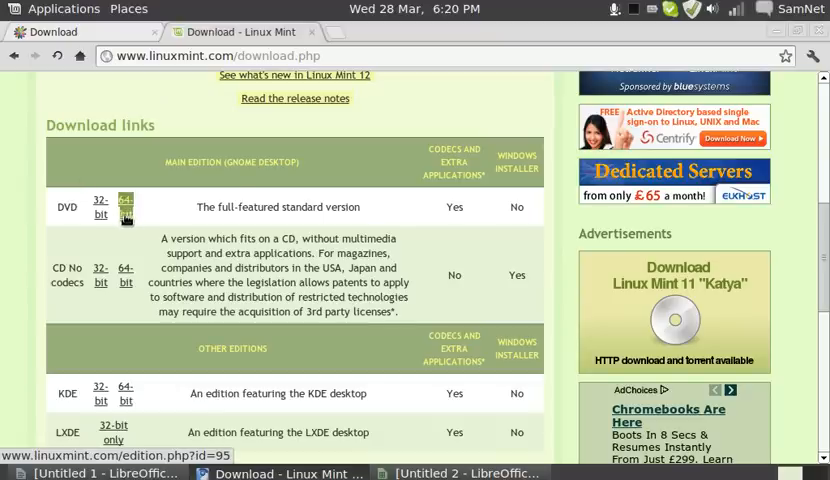
mouse_move(242, 192)
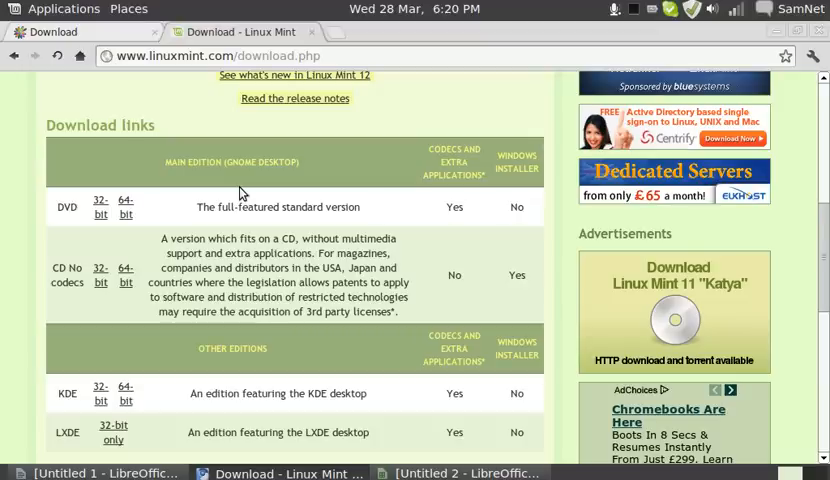
mouse_move(158, 216)
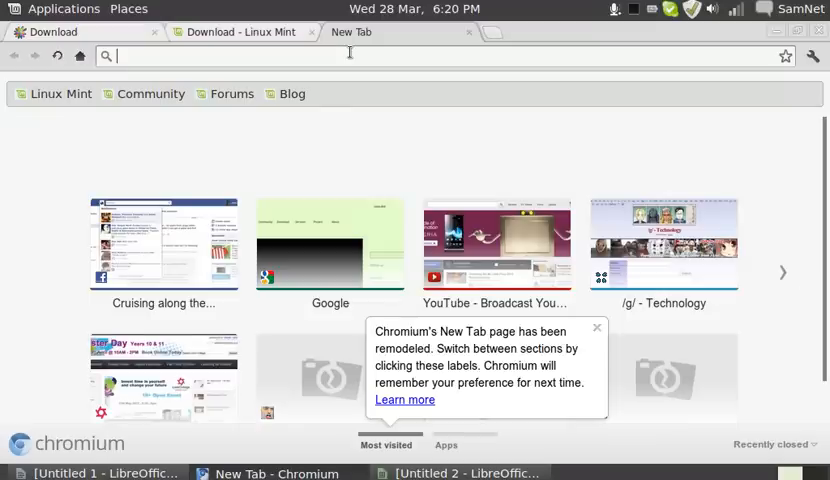
- Search 'Aspire one ZG5' and view the Wikipedia article's specifications listing the Intel Atom processor
text(Aspire)
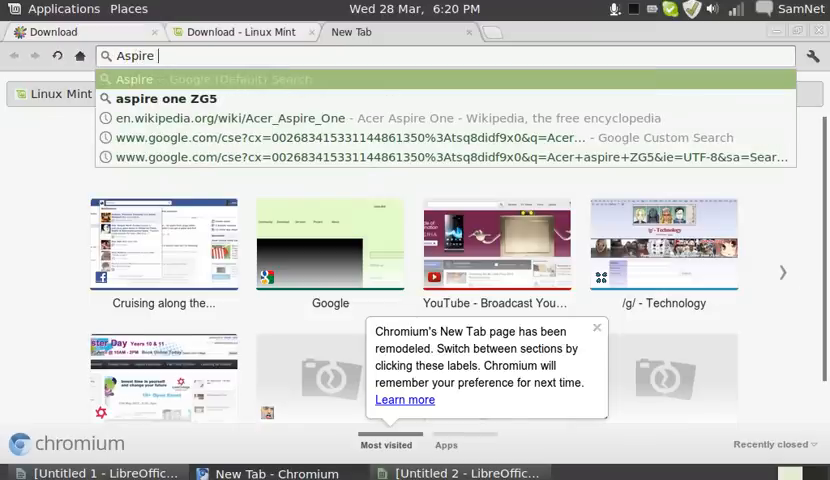
text(one ZG)
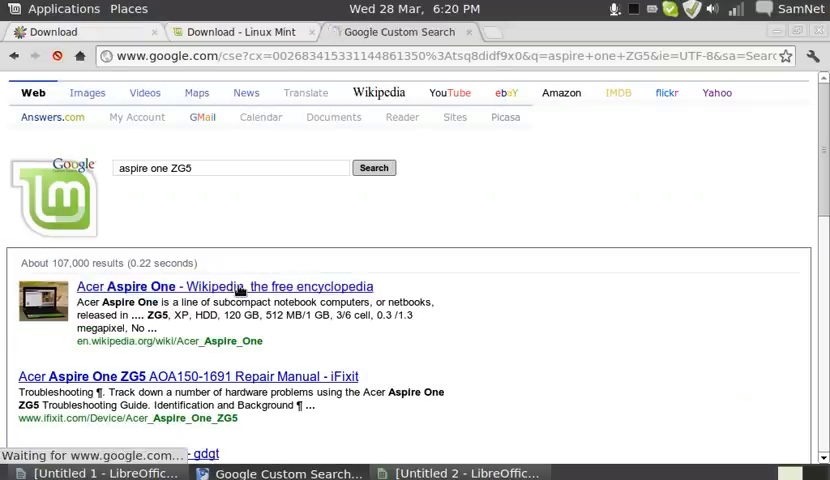
click(224, 288)
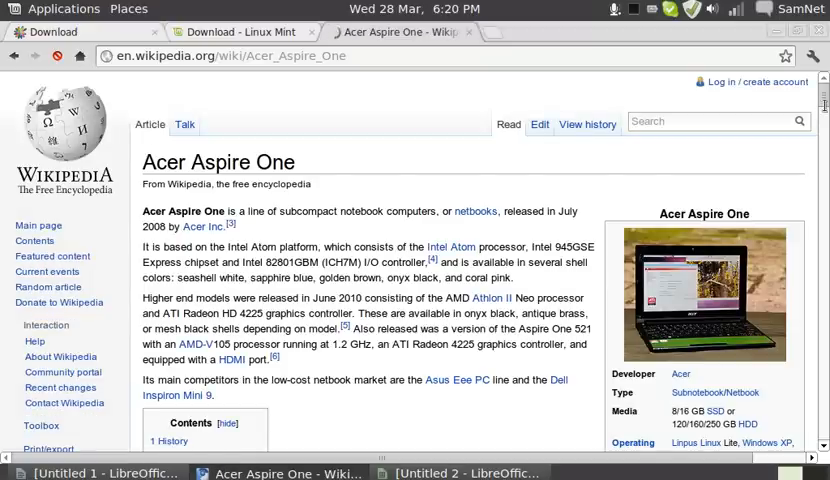
scroll(down, 3)
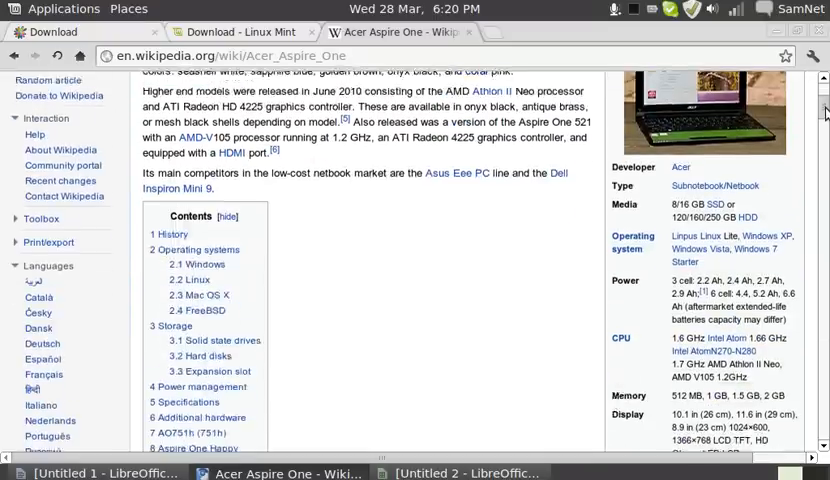
scroll(down, 3)
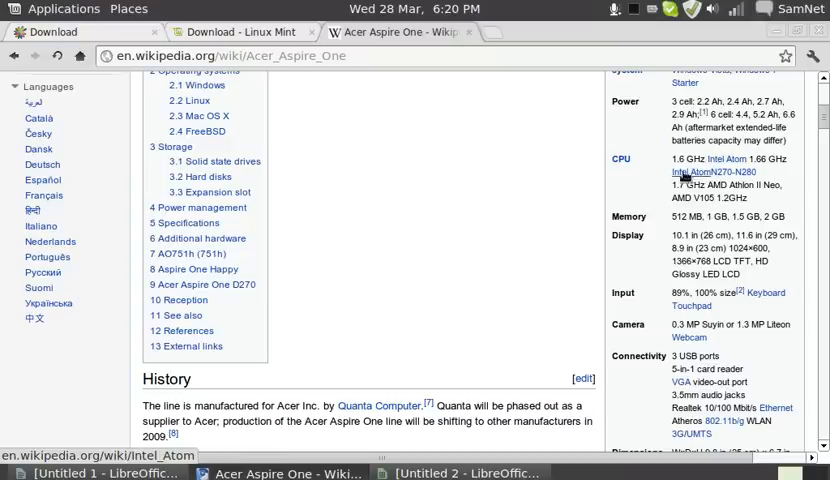
mouse_move(718, 172)
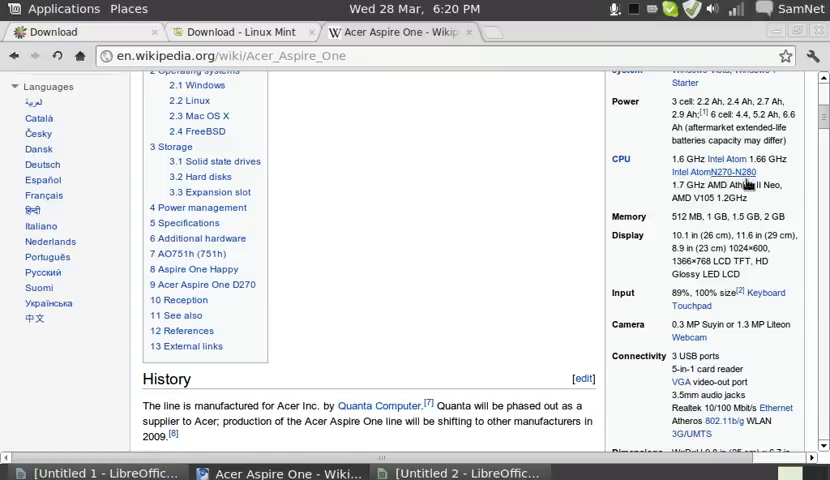
mouse_move(740, 172)
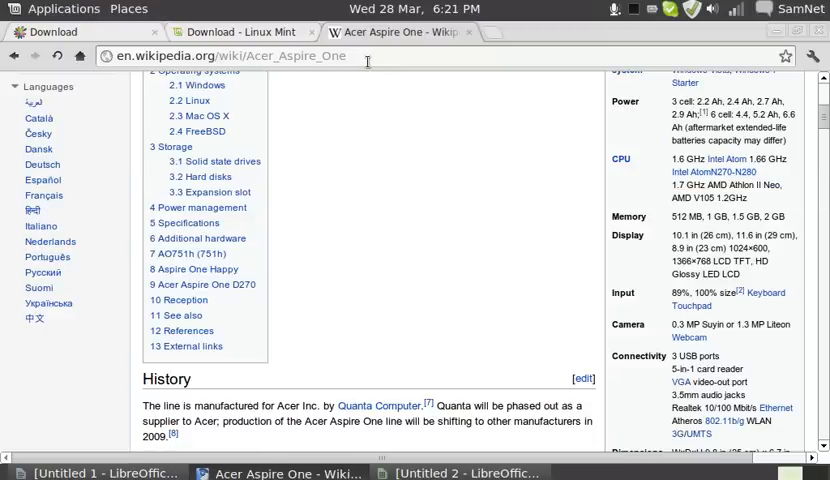
- Search for 'Atom N270' from the omnibox
click(230, 56)
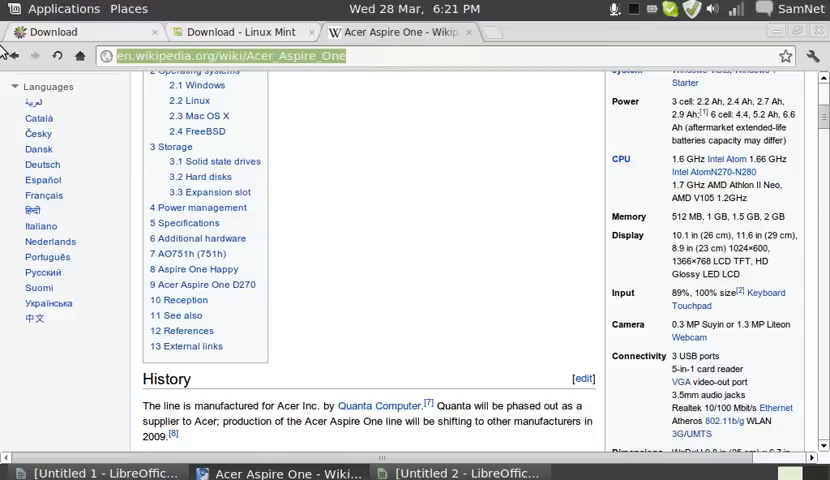
text(Atom N270)
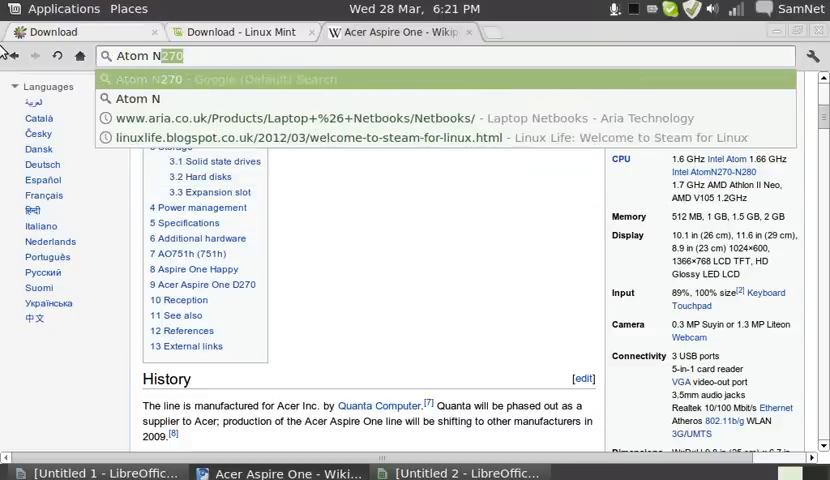
key(BackSpace)
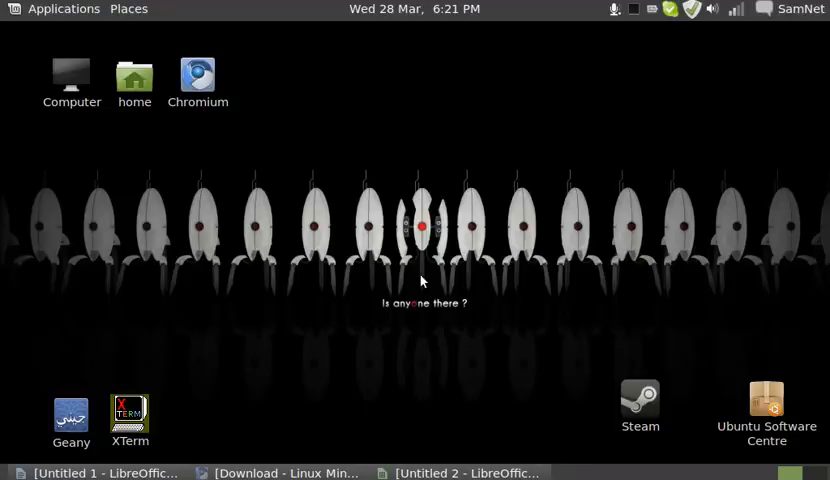
mouse_move(446, 356)
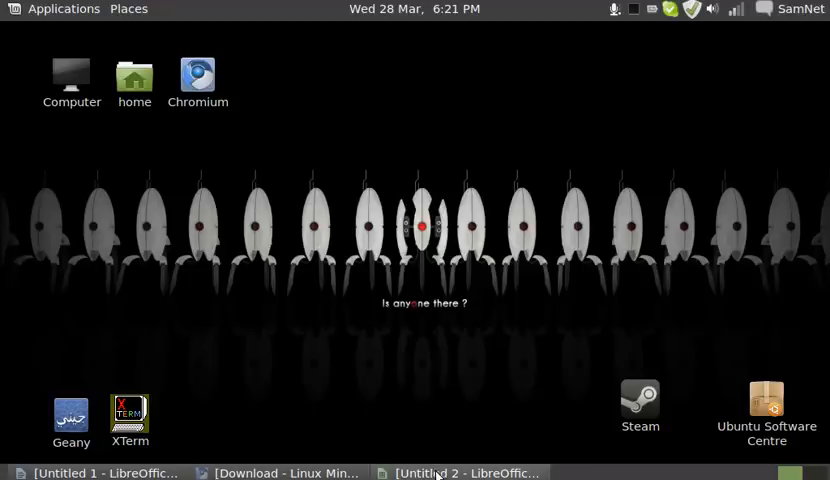
mouse_move(256, 276)
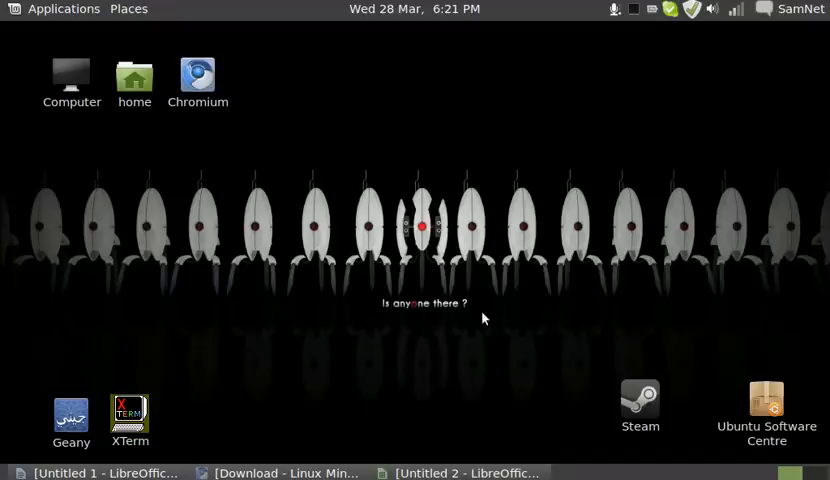
mouse_move(472, 340)
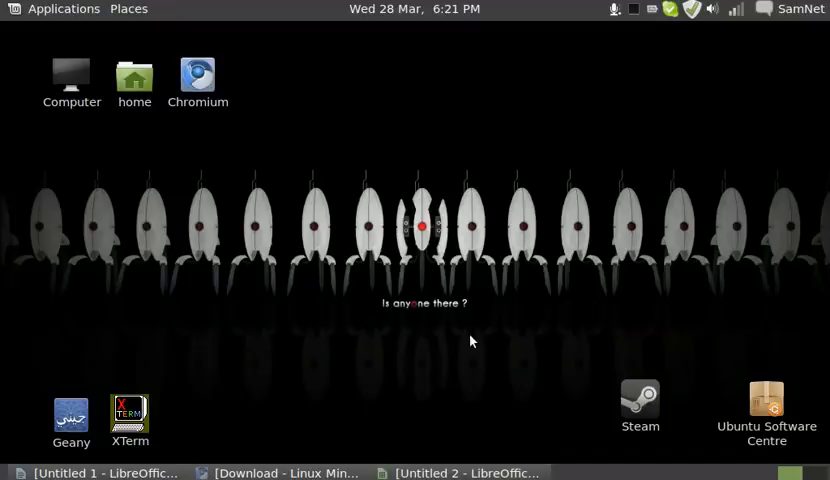
mouse_move(496, 222)
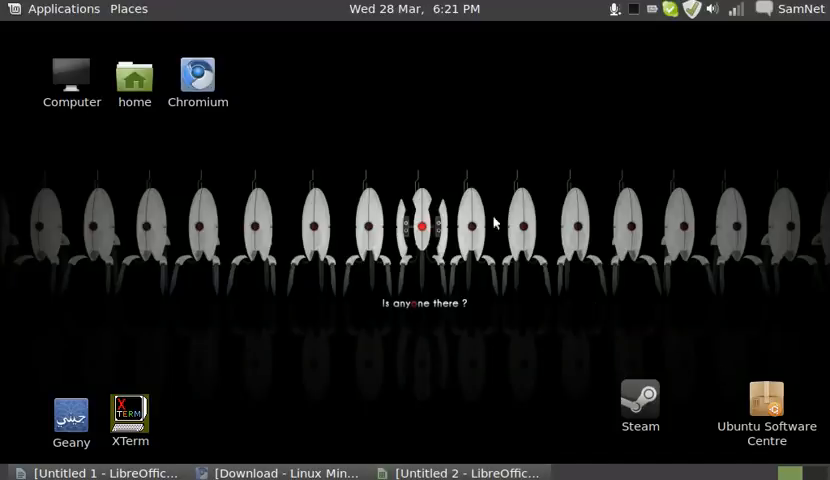